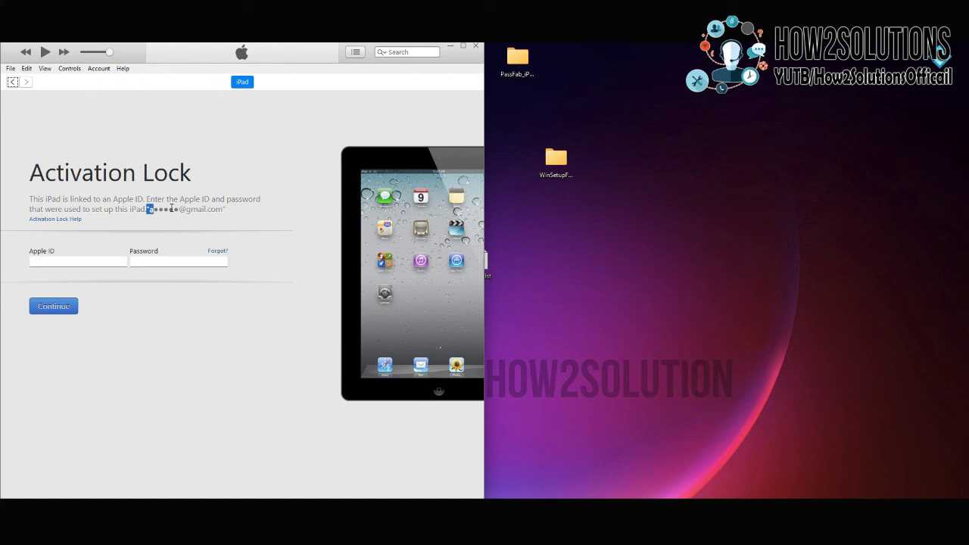
Search Google for pangu.in
{"action": "left_click", "coordinate": [78, 261]}
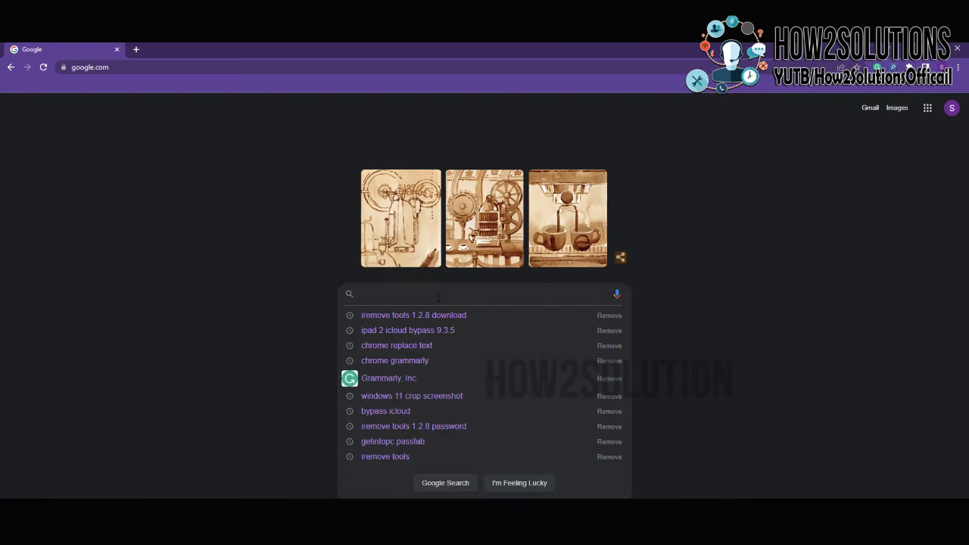
{"action": "type", "text": "pangu.in"}
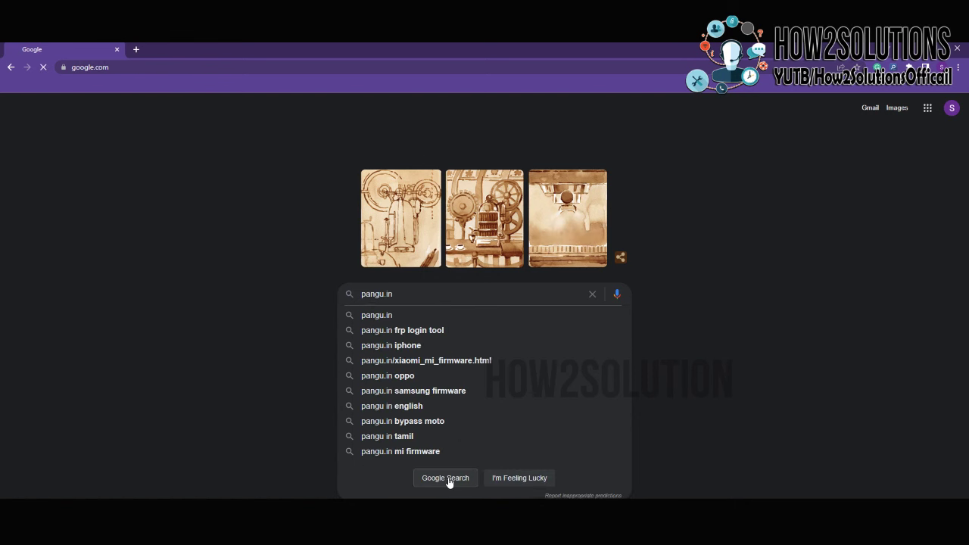
{"action": "left_click", "coordinate": [445, 478]}
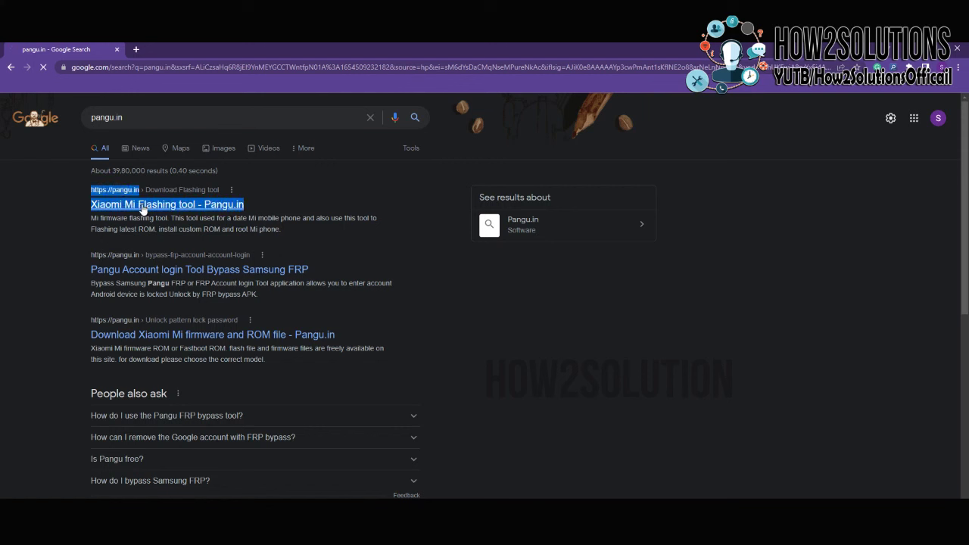
Open the Pangu.in result, go to its Bypass iCloud post, and dismiss the ad
{"action": "left_click", "coordinate": [166, 204]}
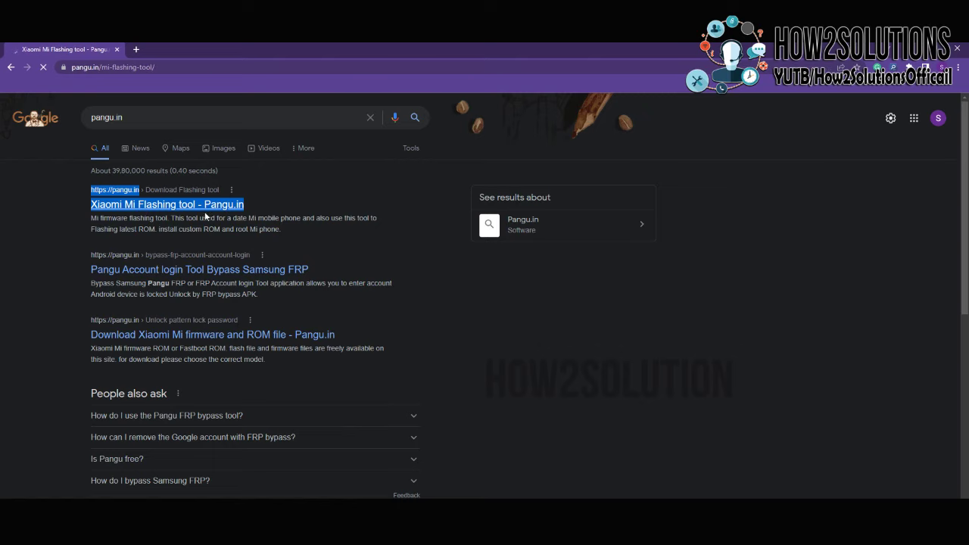
{"action": "left_click", "coordinate": [167, 204]}
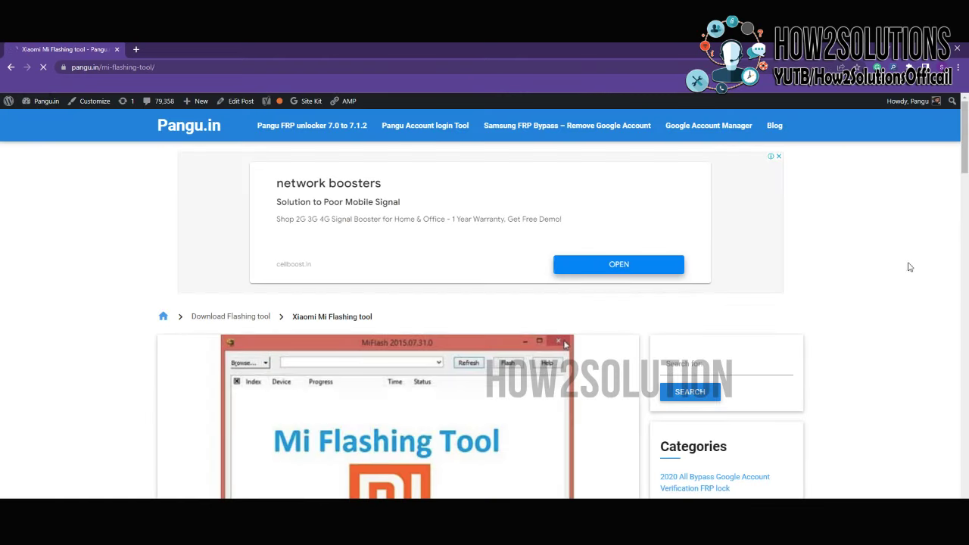
{"action": "scroll", "scroll_direction": "down", "scroll_amount": 3}
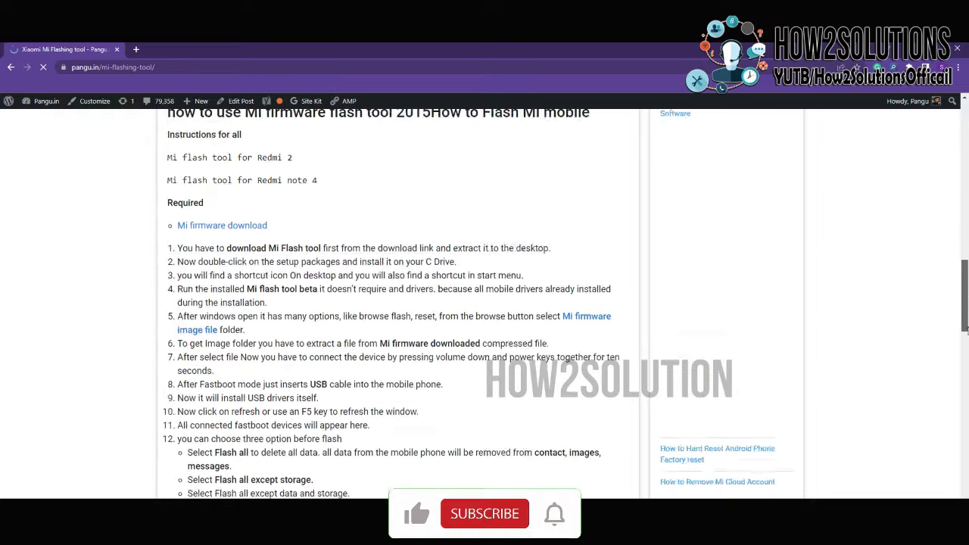
{"action": "scroll", "scroll_direction": "down", "scroll_amount": 3}
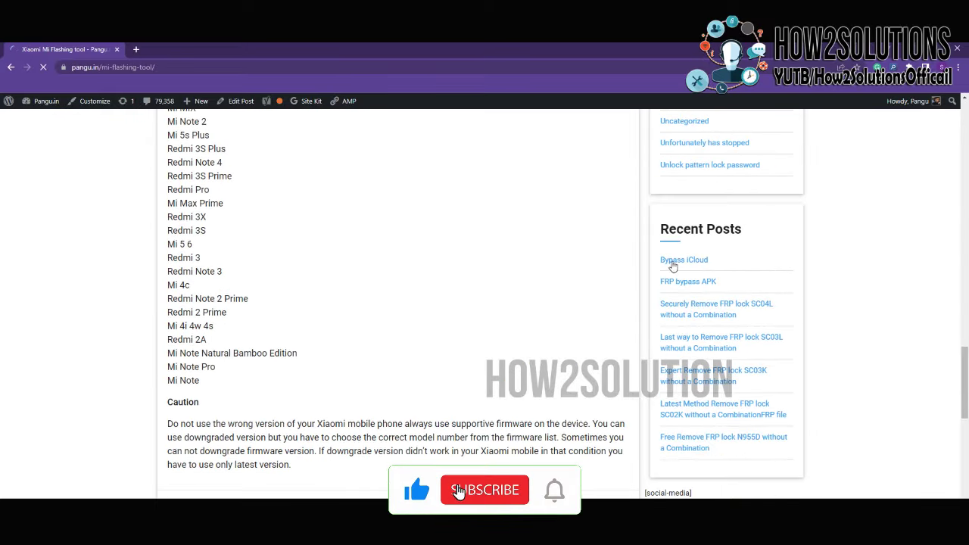
{"action": "left_click", "coordinate": [484, 490]}
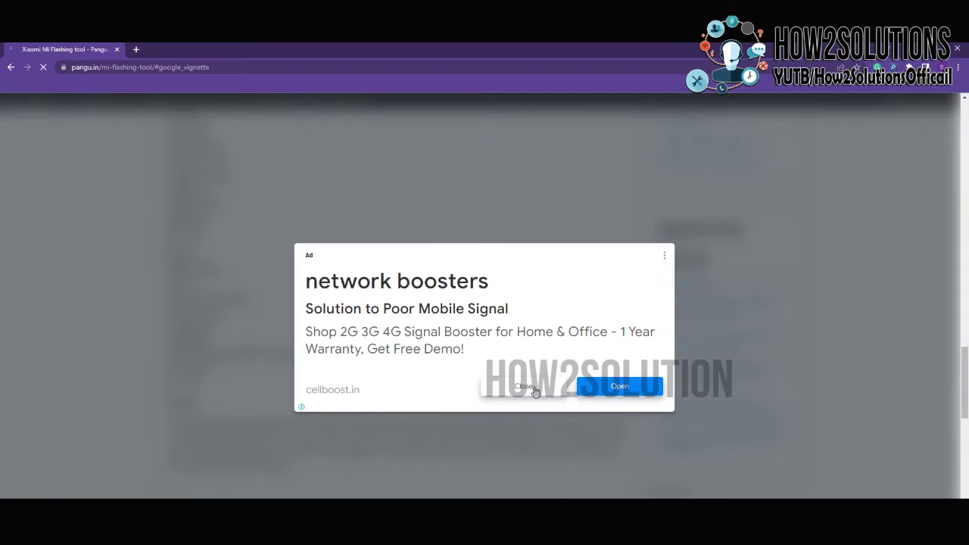
{"action": "left_click", "coordinate": [525, 386]}
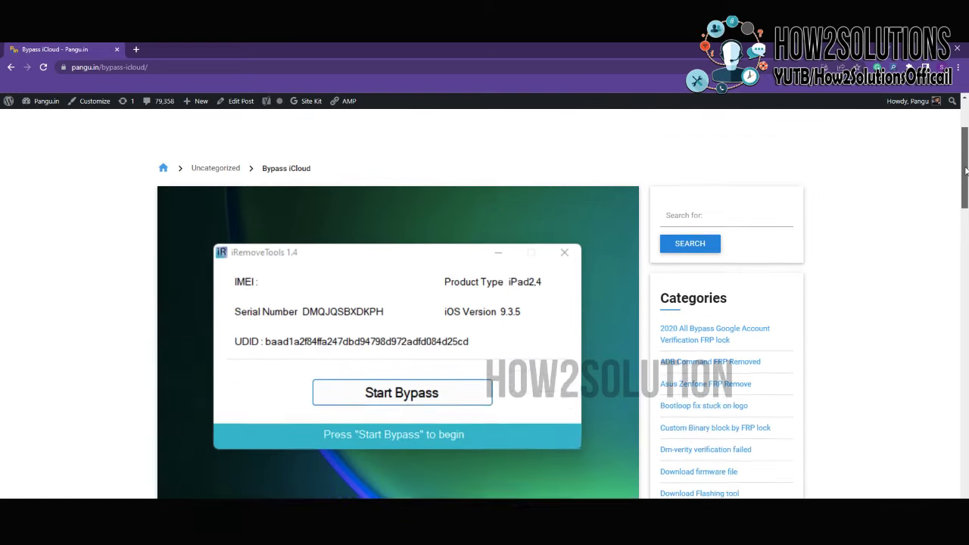
Follow the Download link in the iPad2 bypass iCloud section to the iRemove Tools page
{"action": "scroll", "scroll_direction": "down", "scroll_amount": 3}
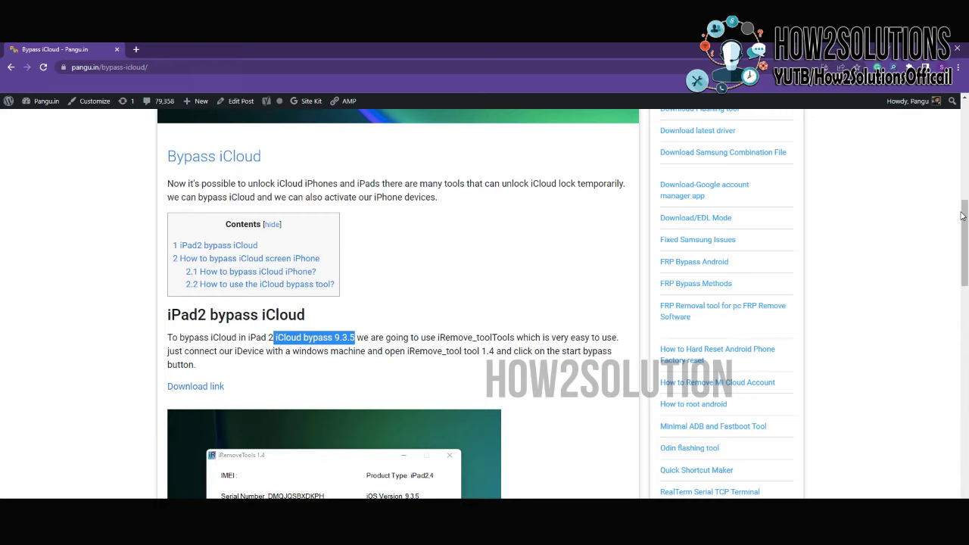
{"action": "scroll", "scroll_direction": "down", "scroll_amount": 3}
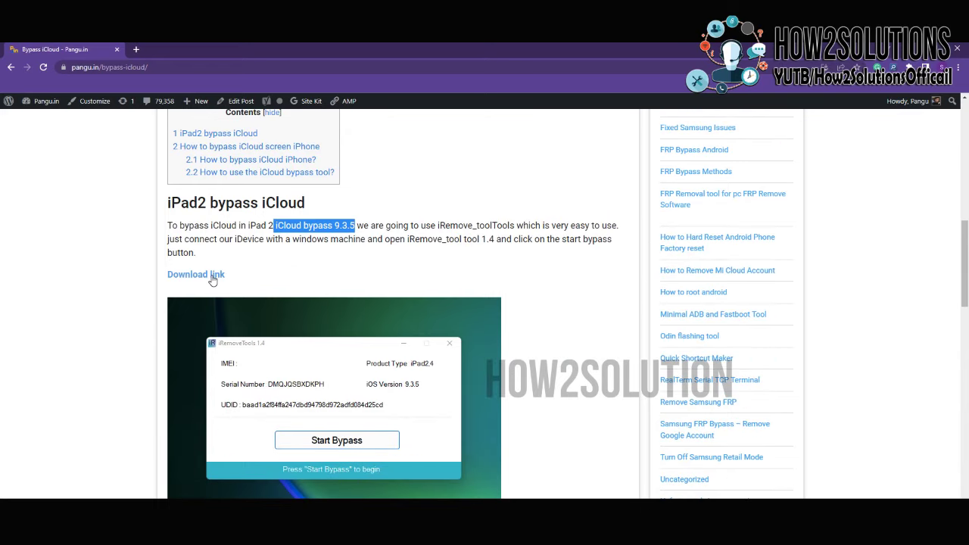
{"action": "left_click", "coordinate": [195, 275]}
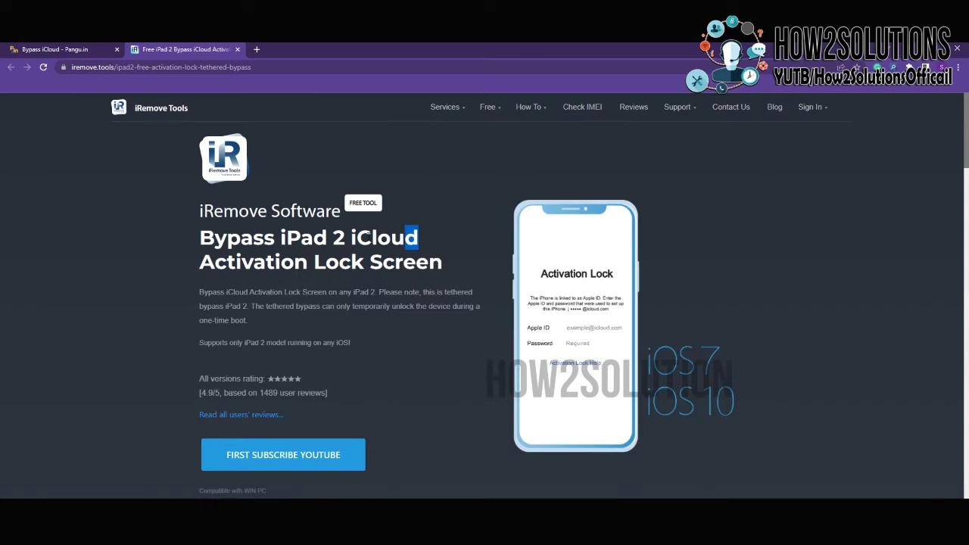
Download the iRemoveTools Windows installer from the iPad 2 bypass page
{"action": "scroll", "scroll_direction": "down", "scroll_amount": 3}
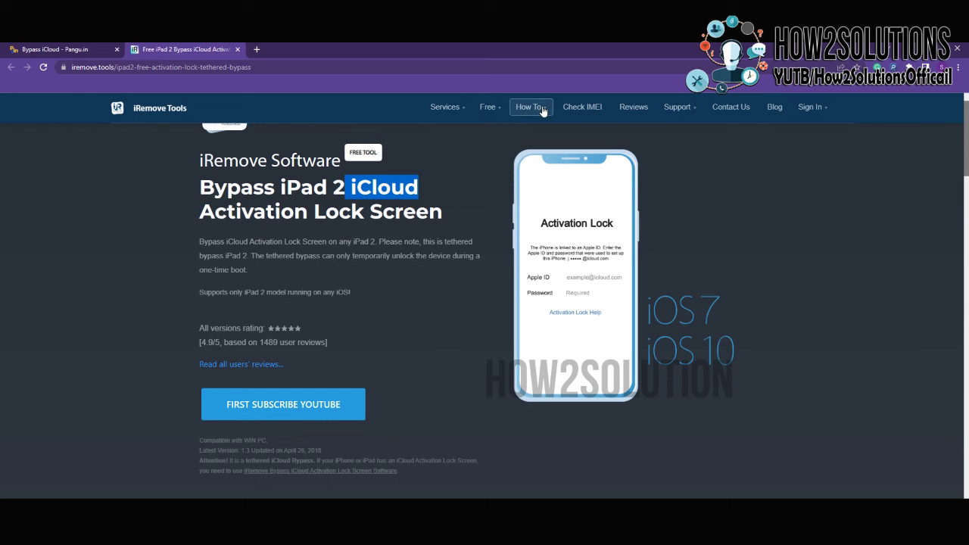
{"action": "left_click", "coordinate": [487, 107]}
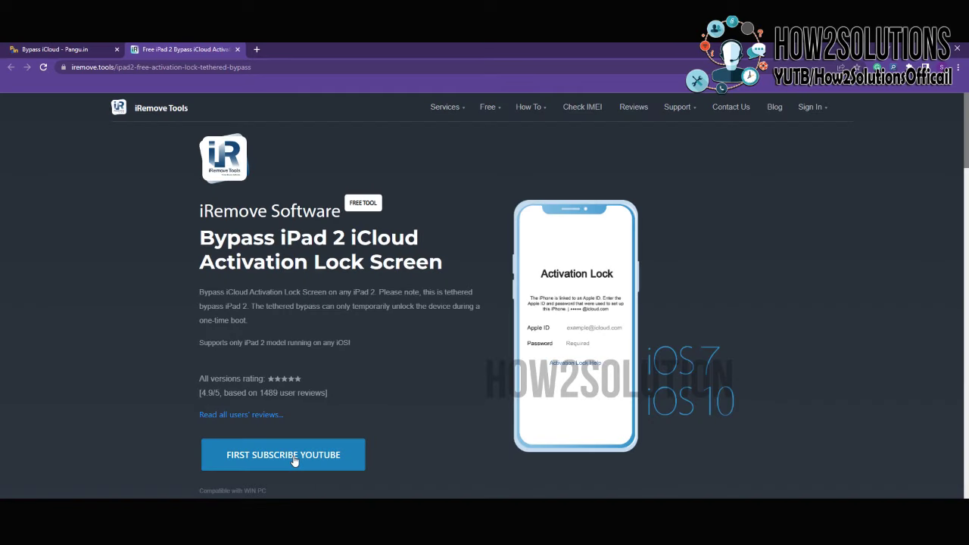
{"action": "left_click", "coordinate": [282, 454]}
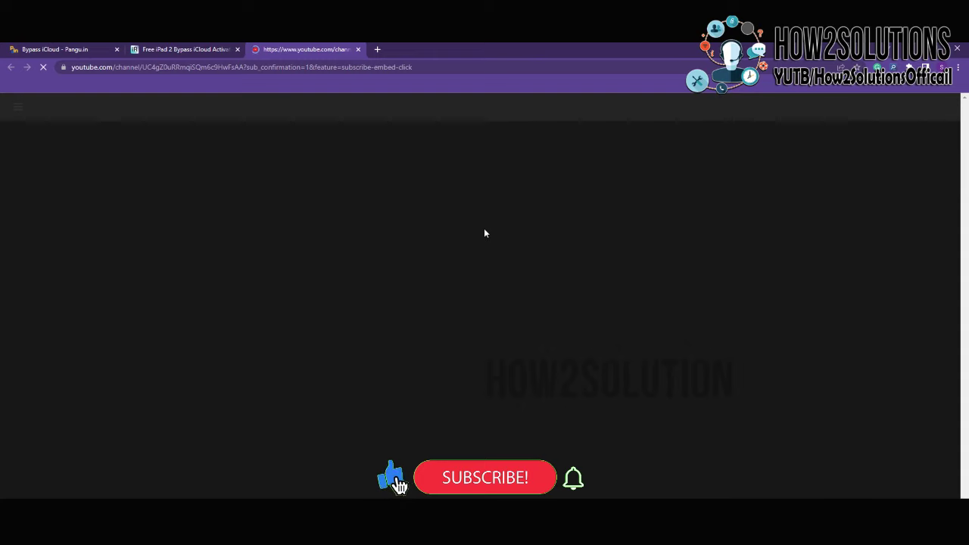
{"action": "left_click", "coordinate": [485, 477]}
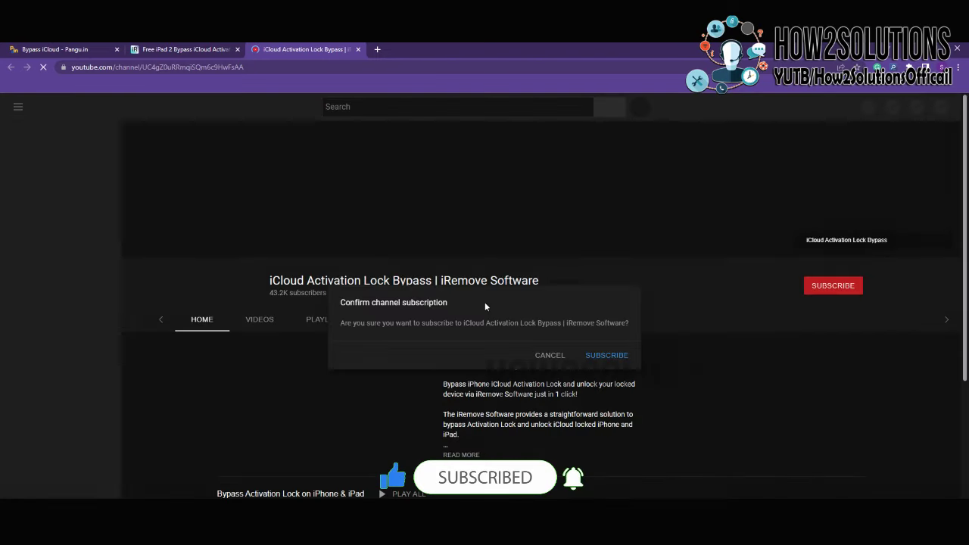
{"action": "left_click", "coordinate": [550, 354]}
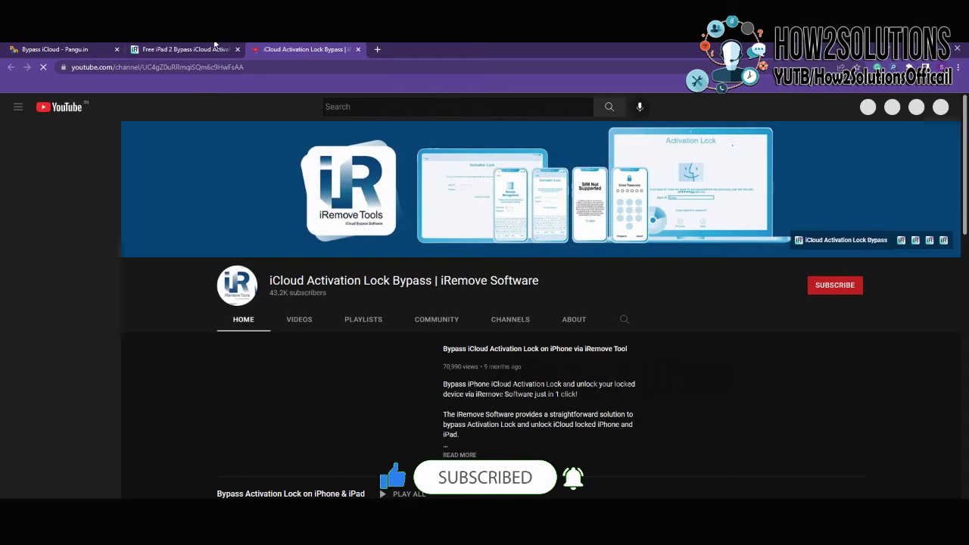
{"action": "left_click", "coordinate": [182, 49]}
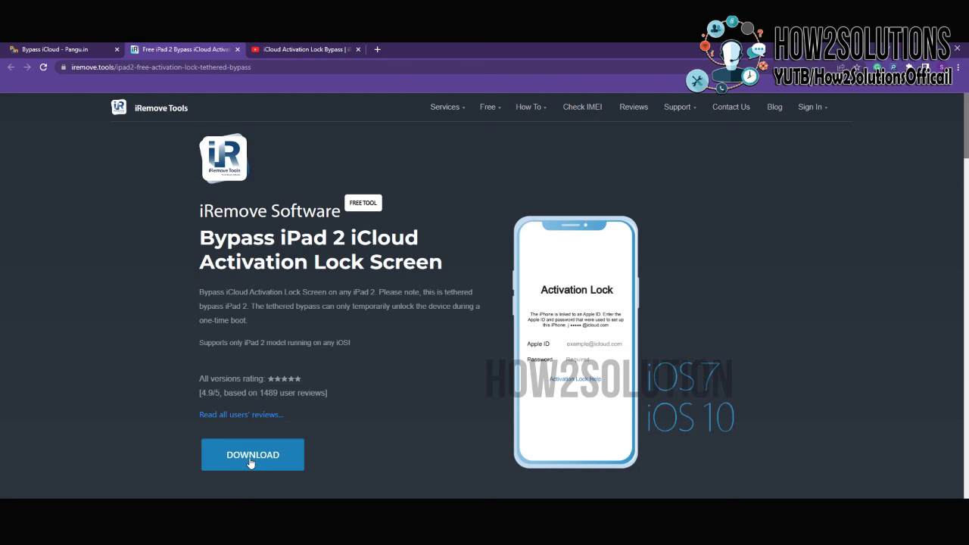
{"action": "left_click", "coordinate": [252, 455]}
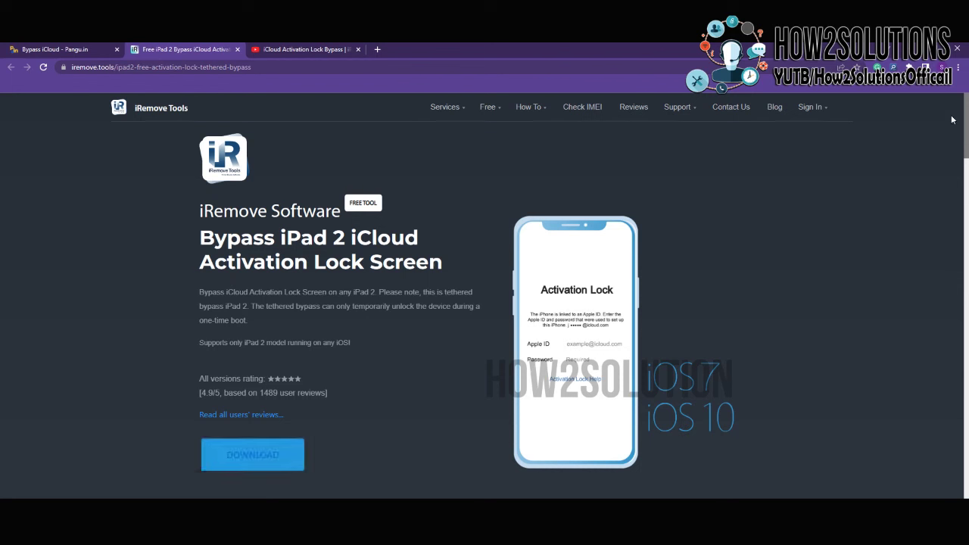
{"action": "left_click", "coordinate": [252, 454]}
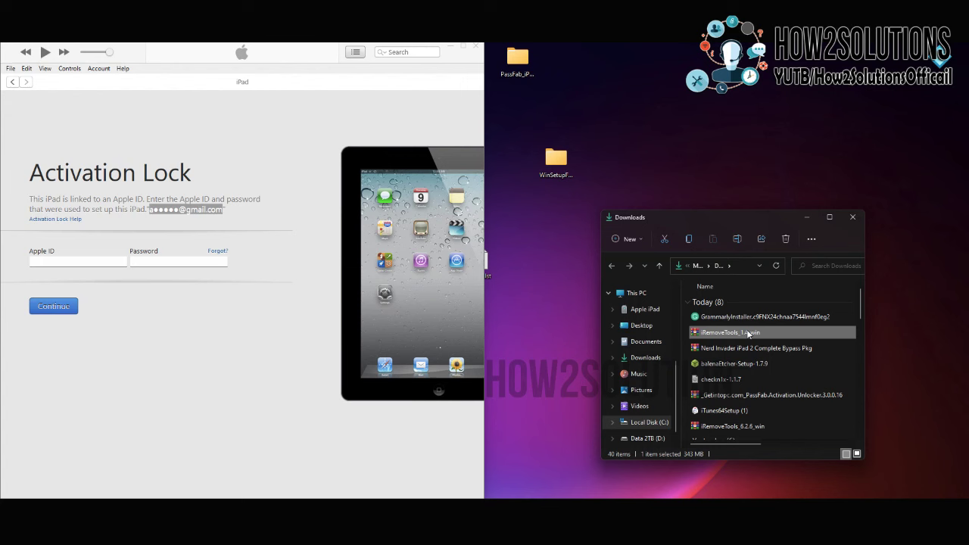
Run iRemoveTools_1.4_win from Downloads and minimize iTunes
{"action": "double_click", "coordinate": [729, 332]}
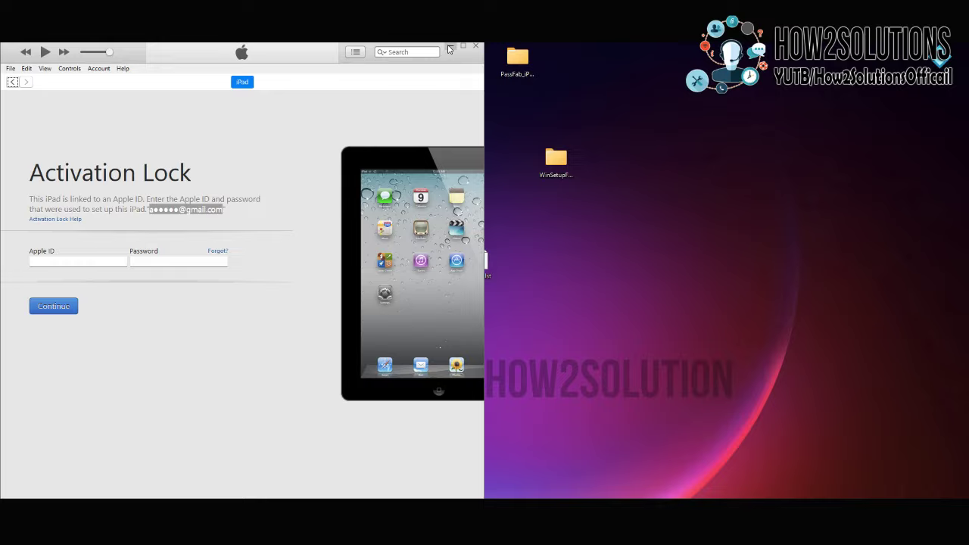
{"action": "left_click", "coordinate": [475, 45]}
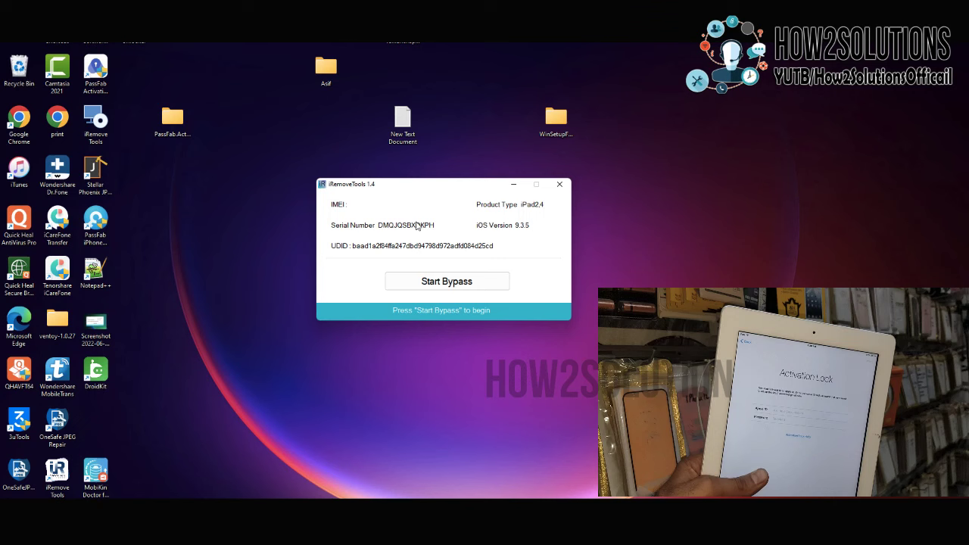
Start Bypass in iRemoveTools 1.4 for the iPad2,4 on iOS 9.3.5
{"action": "left_click", "coordinate": [446, 281]}
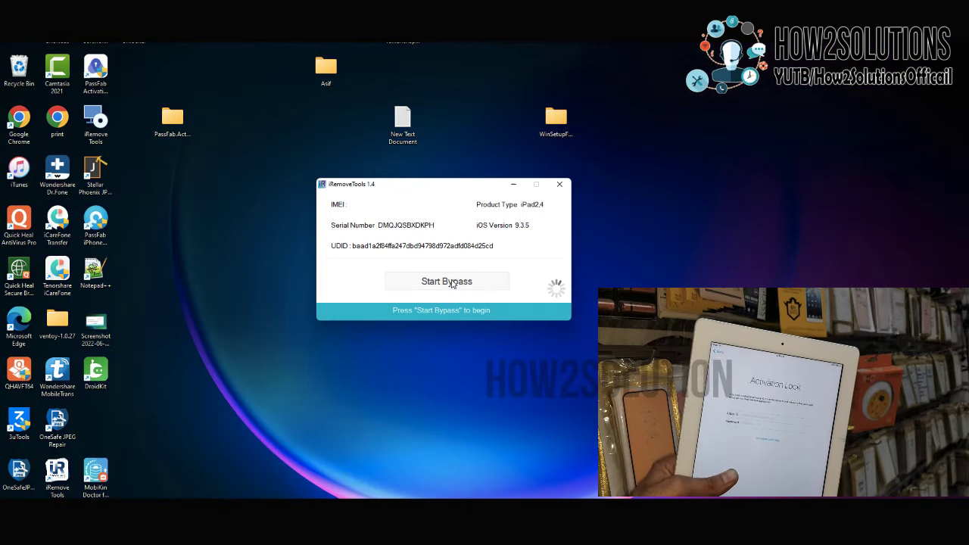
{"action": "left_click", "coordinate": [446, 281]}
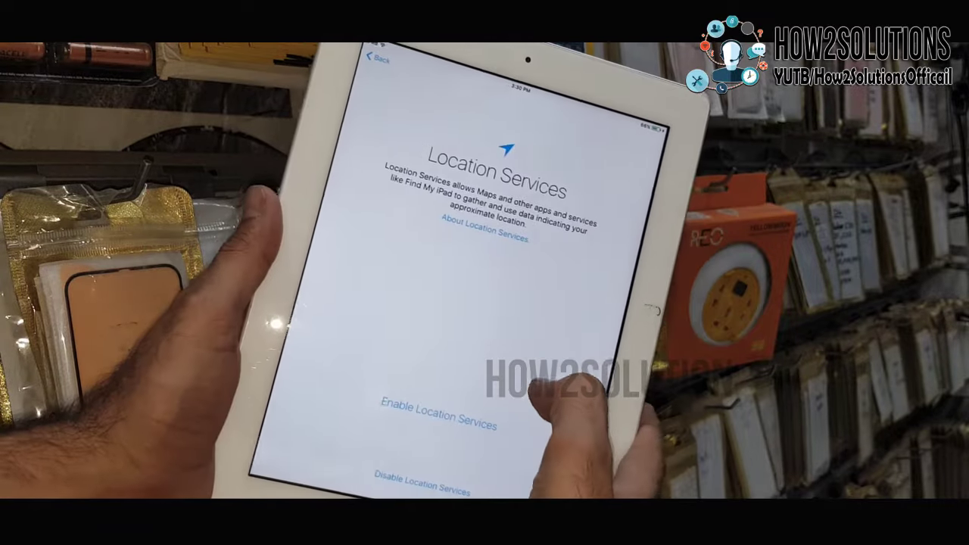
Skip Location Services and the passcode, and set up as a new iPad
{"action": "left_click", "coordinate": [436, 404]}
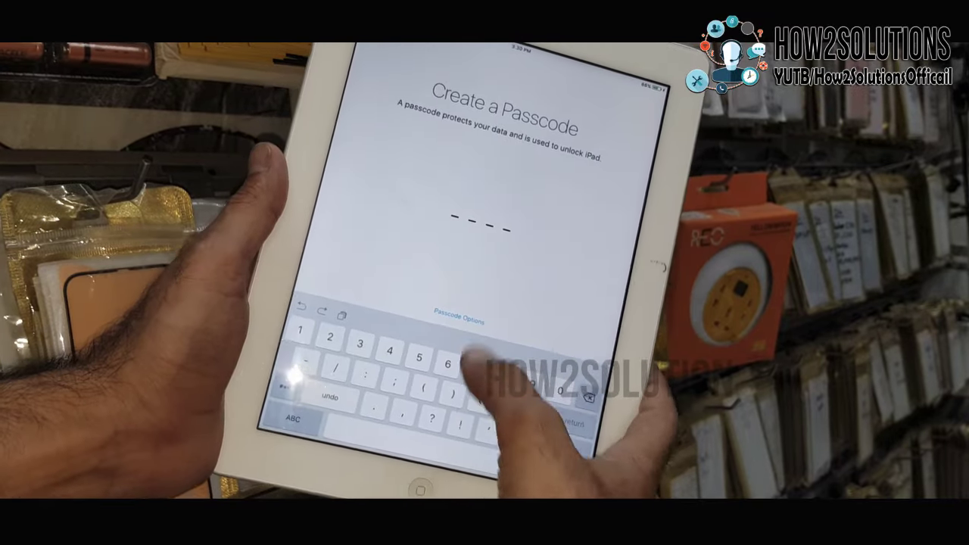
{"action": "left_click", "coordinate": [451, 312]}
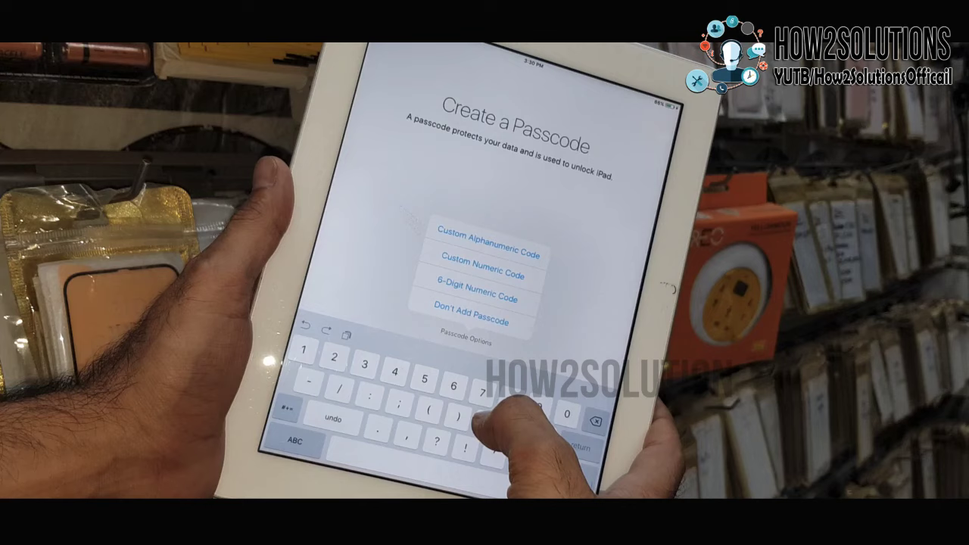
{"action": "left_click", "coordinate": [472, 308]}
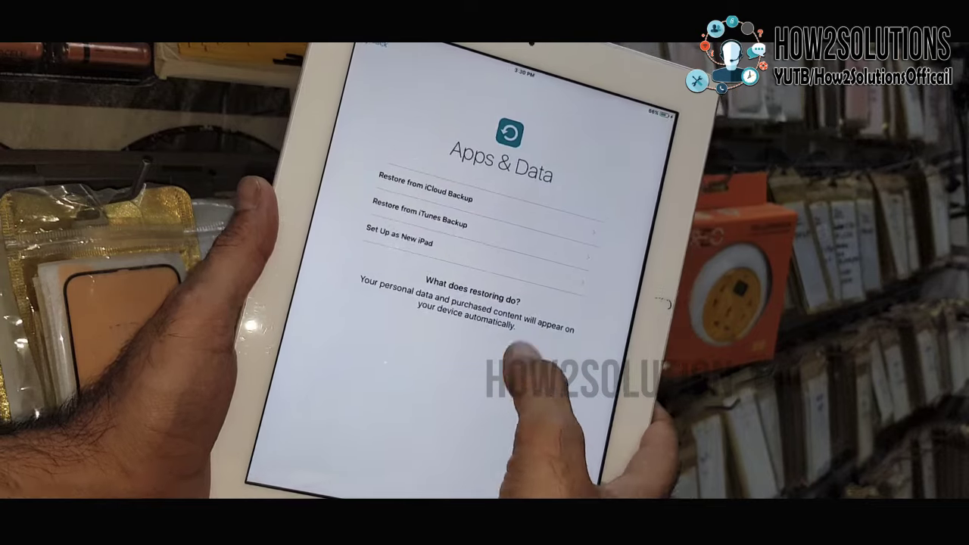
{"action": "left_click", "coordinate": [436, 198]}
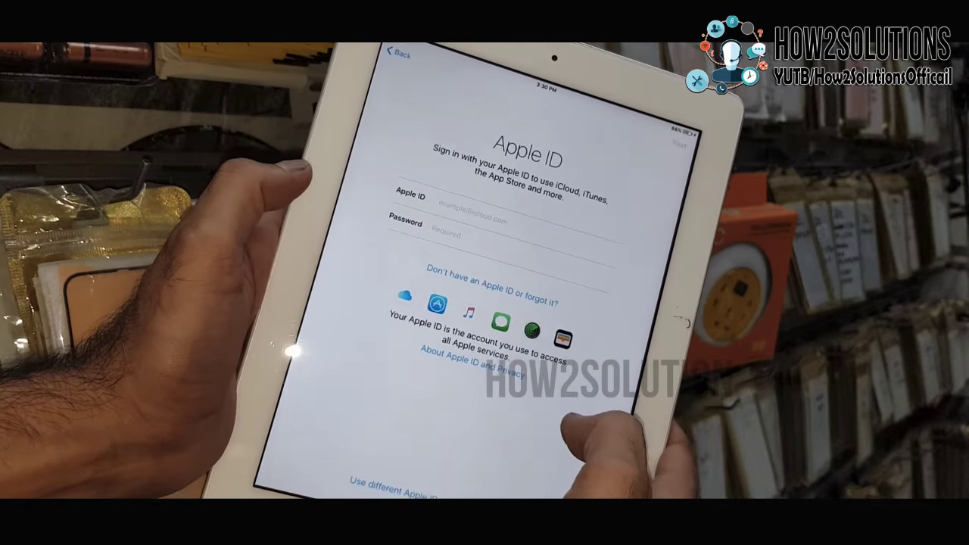
Skip Apple ID sign-in, then view Settings > General > About
{"action": "left_click", "coordinate": [483, 284]}
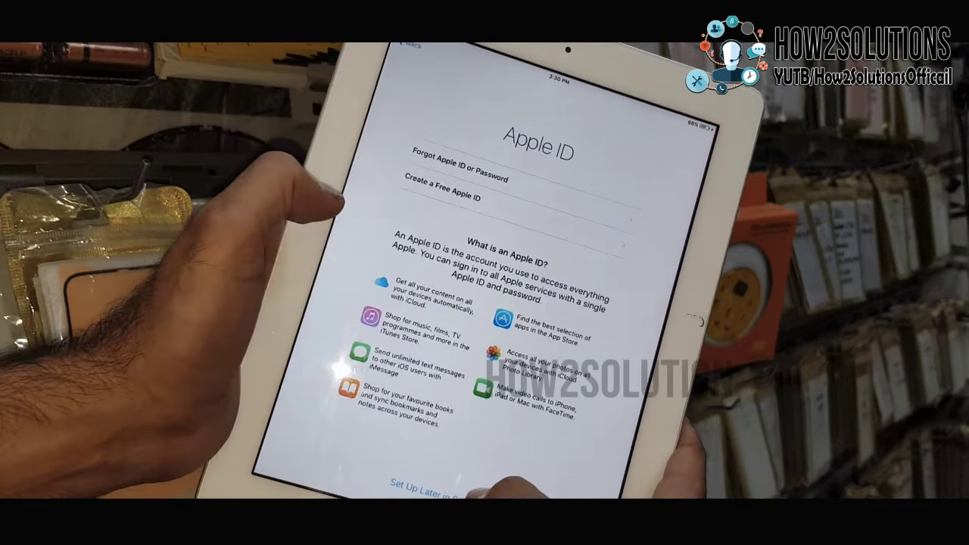
{"action": "left_click", "coordinate": [433, 488]}
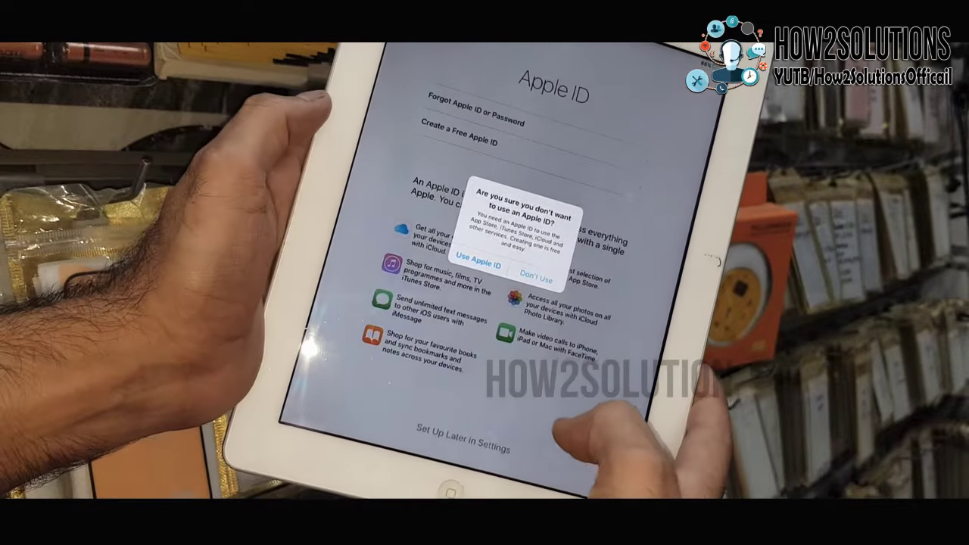
{"action": "left_click", "coordinate": [534, 271]}
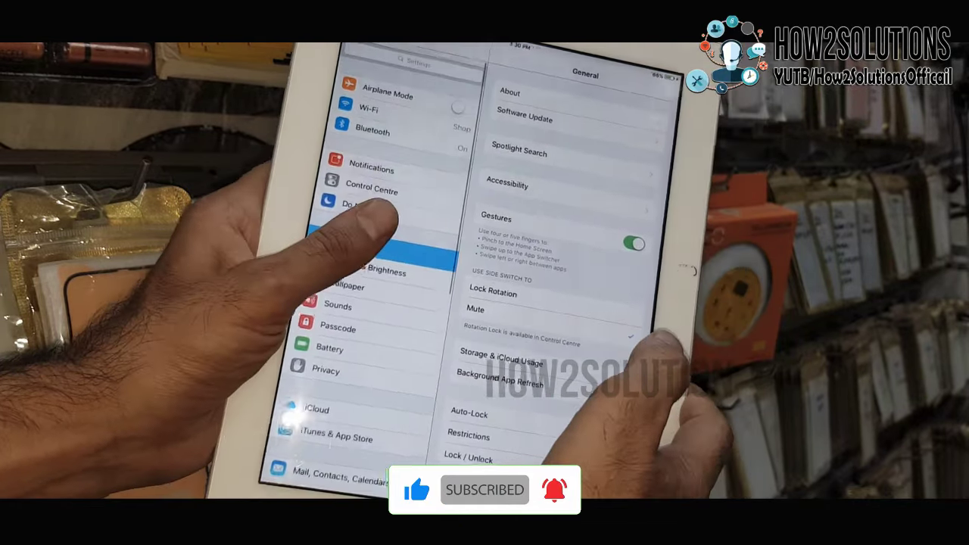
{"action": "left_click", "coordinate": [509, 93]}
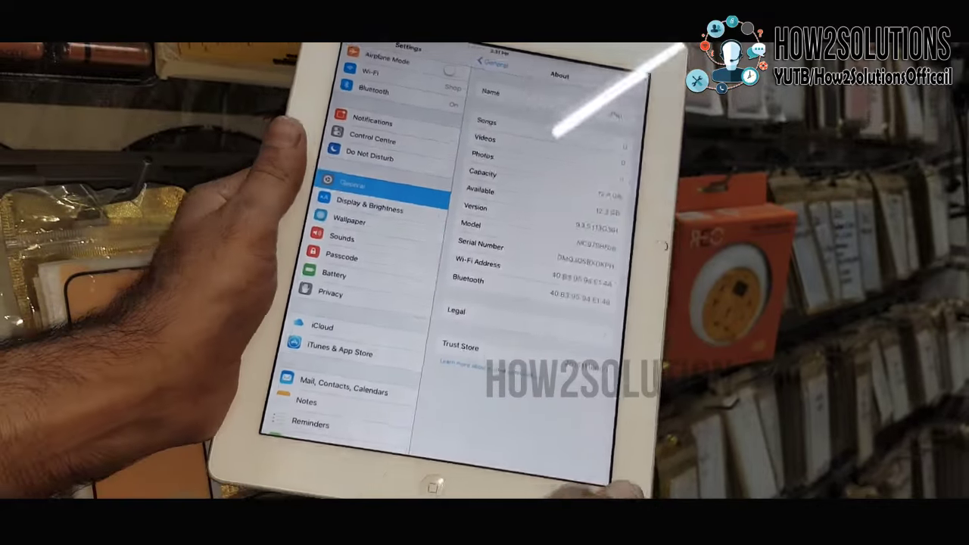
{"action": "left_click", "coordinate": [439, 492]}
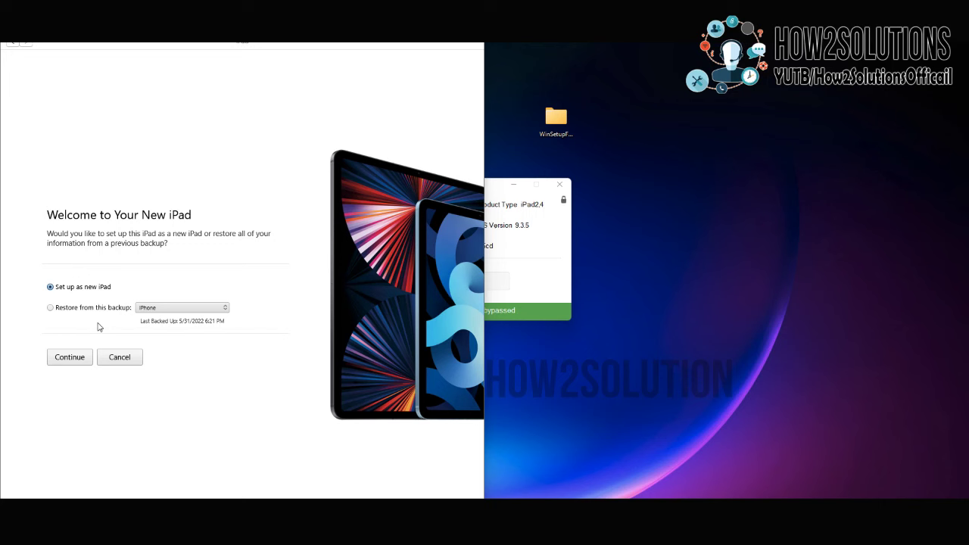
Choose Set up as new iPad and Get Started in iTunes
{"action": "left_click", "coordinate": [68, 357]}
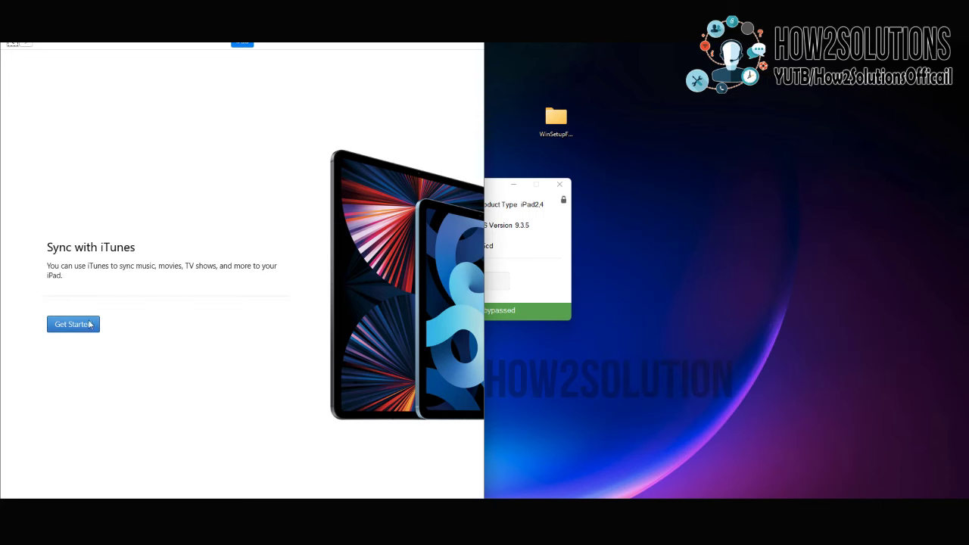
{"action": "left_click", "coordinate": [73, 324]}
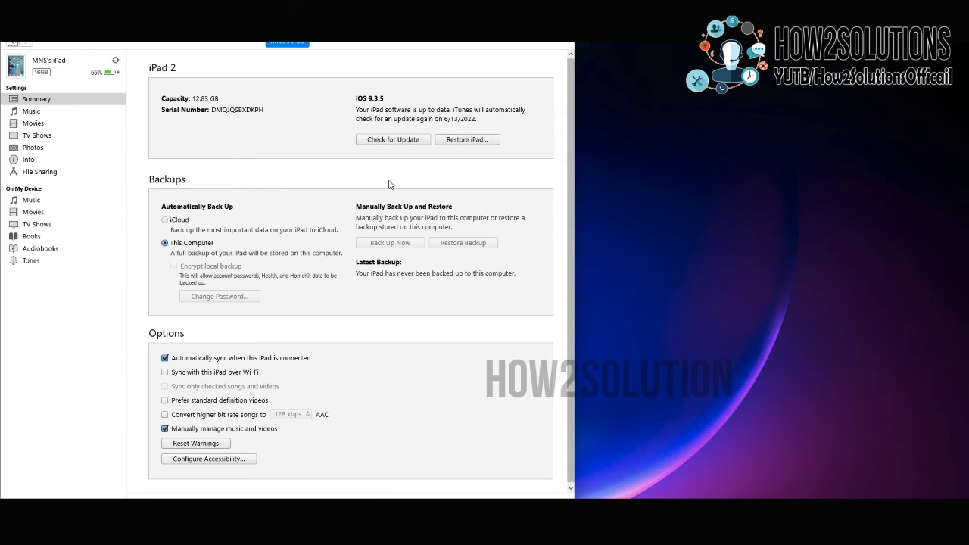
{"action": "mouse_move", "coordinate": [215, 144]}
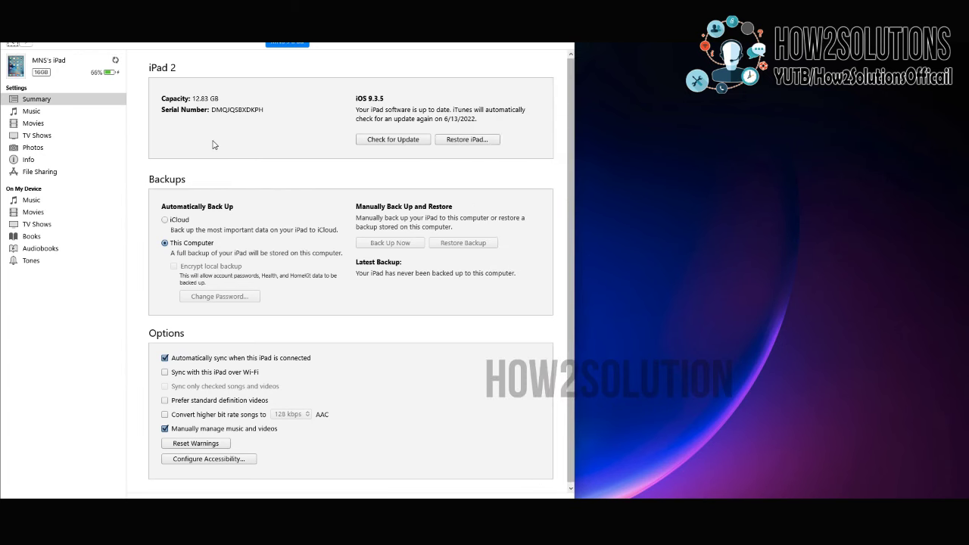